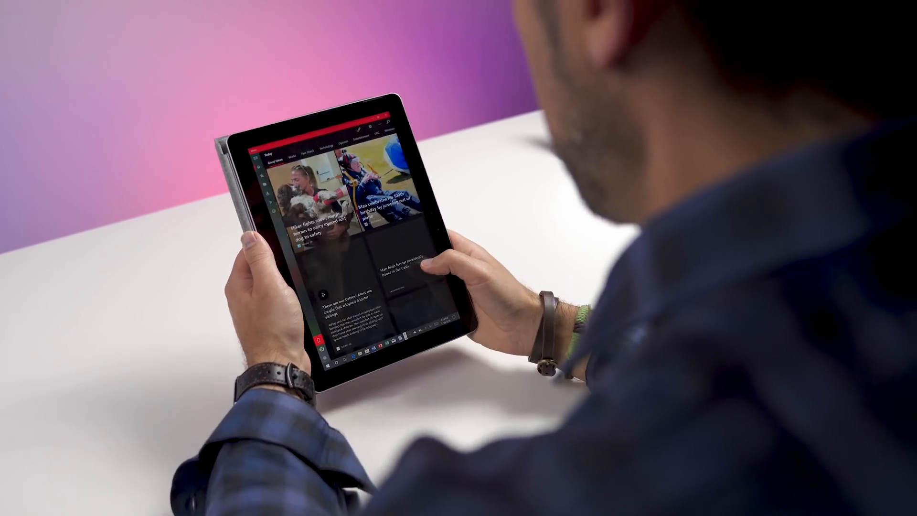
Scroll down through the Geekbench installer's S mode warning and Activation page.
scroll(down, 3)
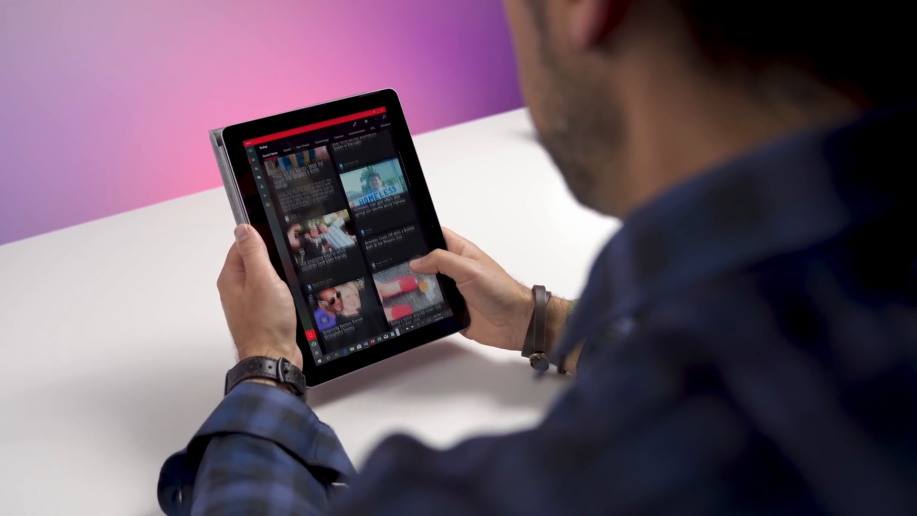
scroll(down, 3)
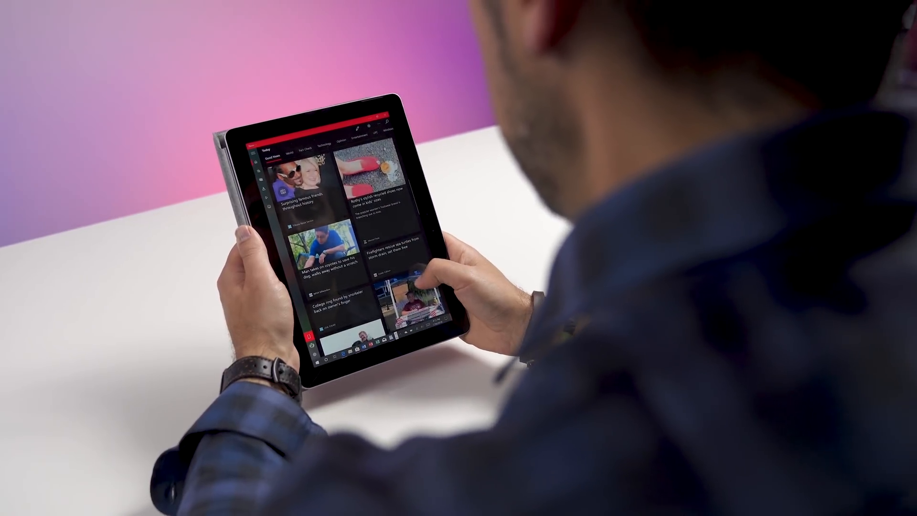
scroll(down, 3)
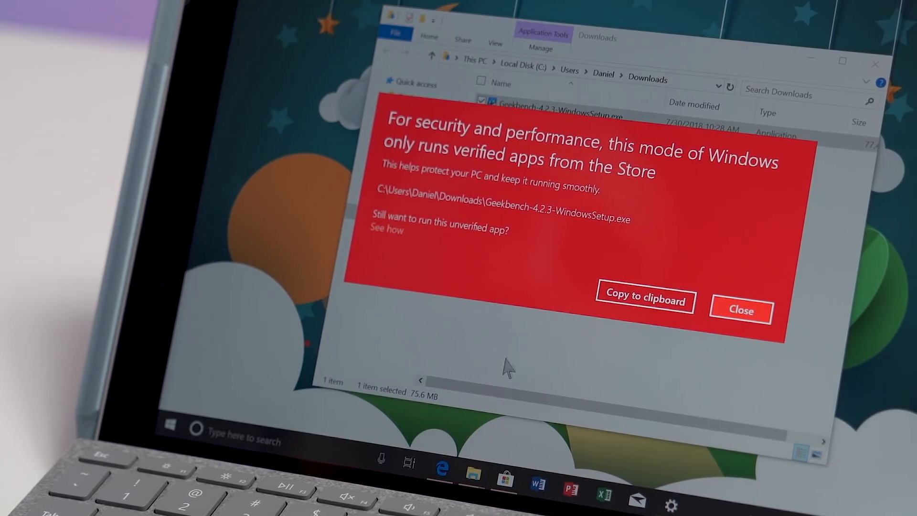
mouse_move(407, 252)
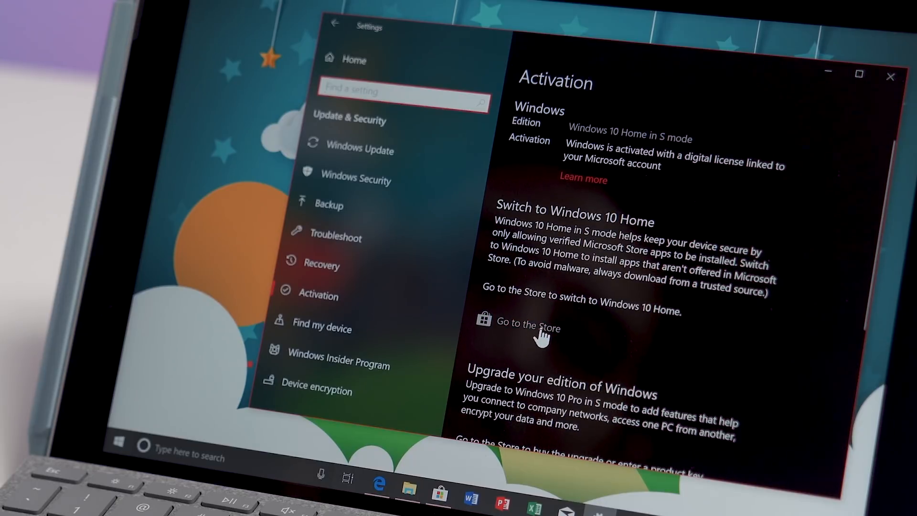
Follow 'Go to the Store' under Switch to Windows 10 Home on the Activation page.
click(529, 327)
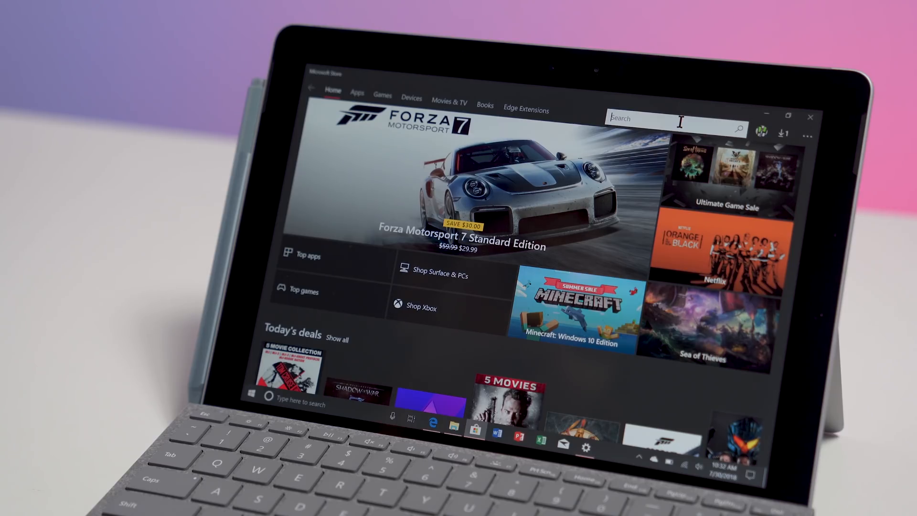
Search the Store for 'switch out of S mode' and open the Switch out of S Mode result.
text(switch out of S mode)
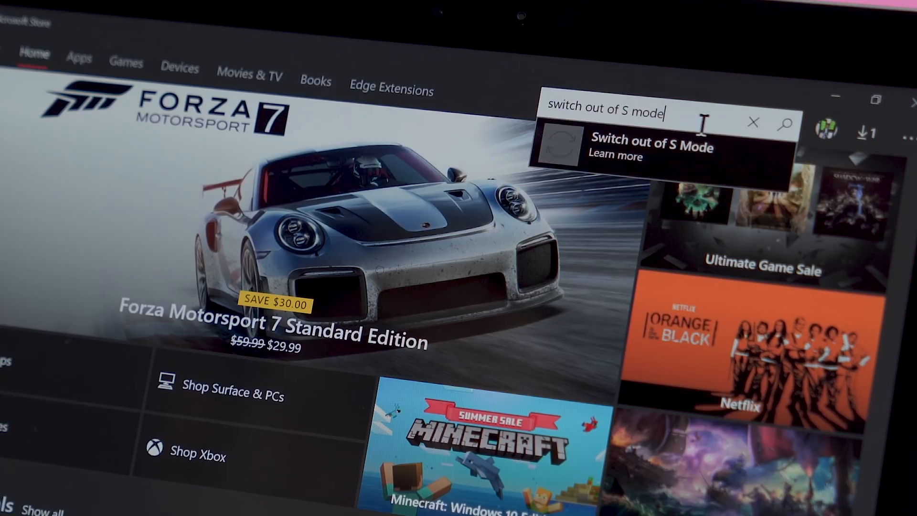
click(652, 146)
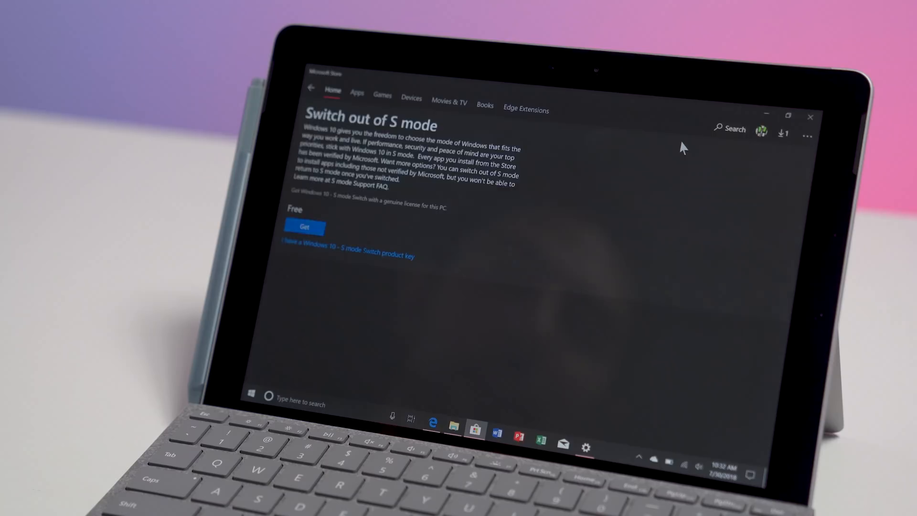
scroll(down, 3)
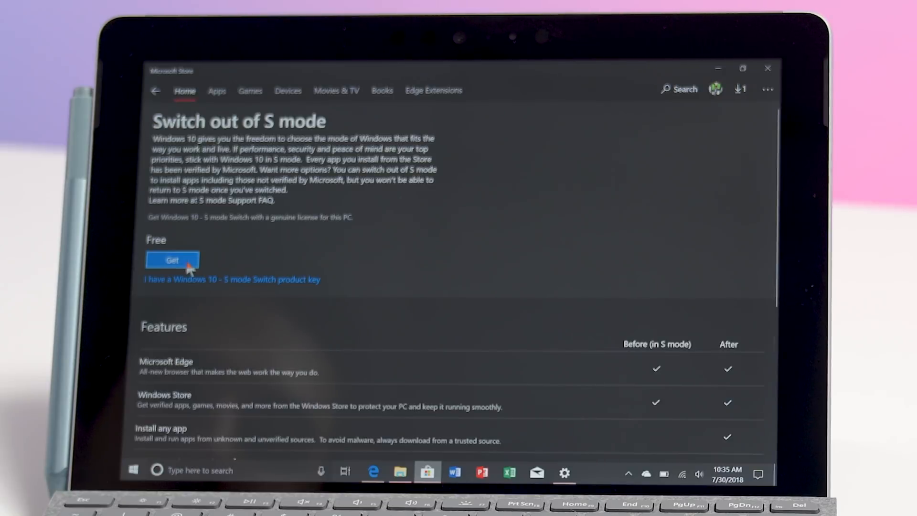
Get the free Switch out of S mode offer.
click(171, 260)
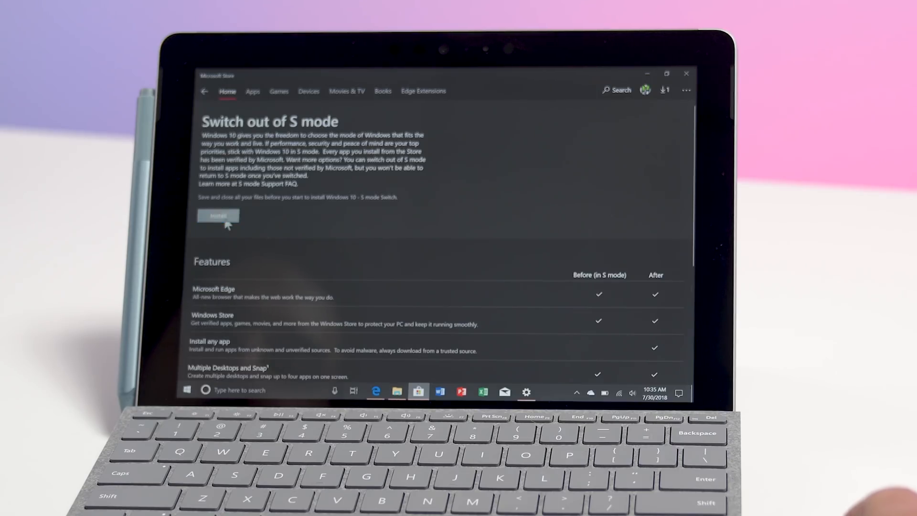
Install Switch out of S mode, confirming 'Yes, let's go' that all files are saved.
click(218, 215)
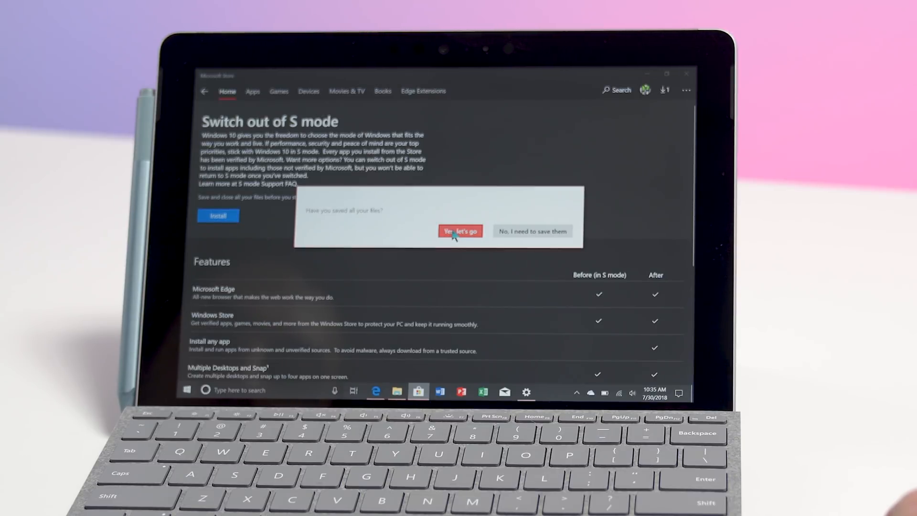
click(459, 231)
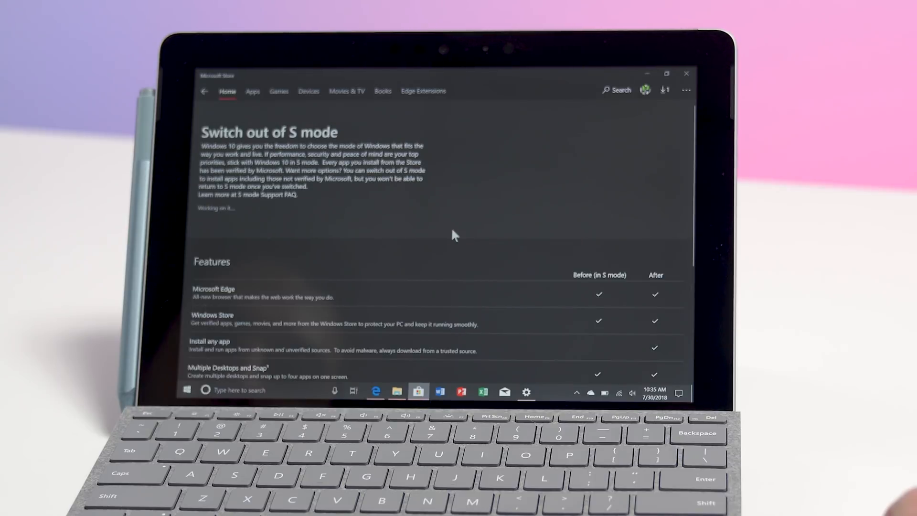